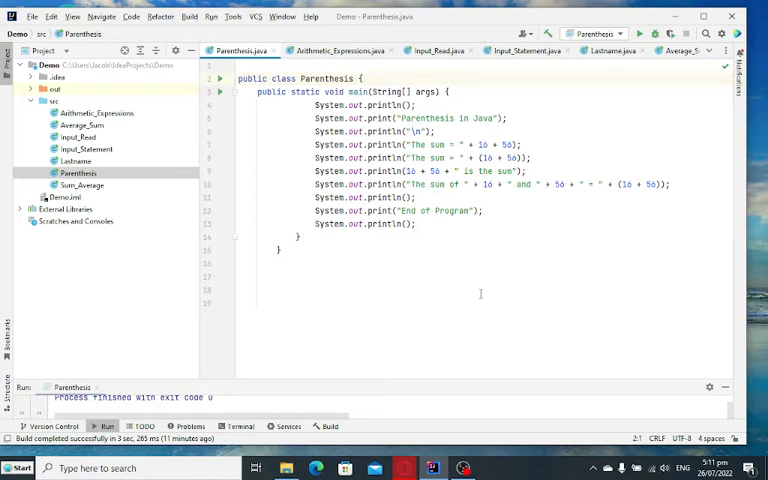
- Open the Help menu over the Parenthesis code
{"action": "left_click", "coordinate": [311, 16]}
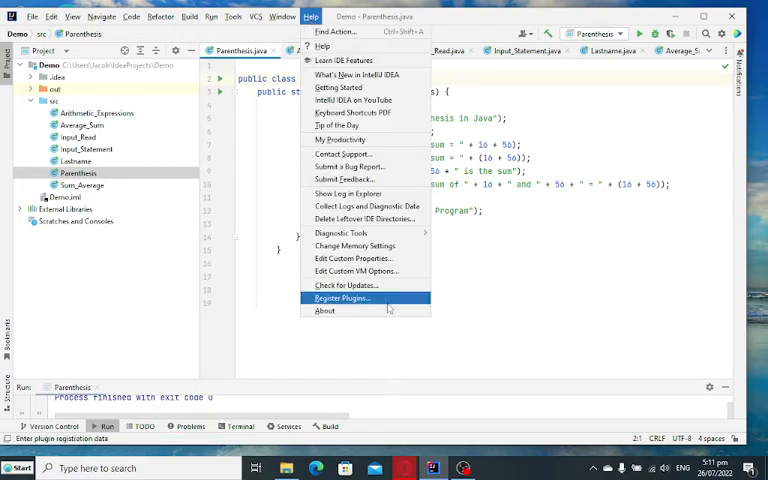
- Show the About dialog with version 2022.1.4 Community Edition details
{"action": "left_click", "coordinate": [325, 310]}
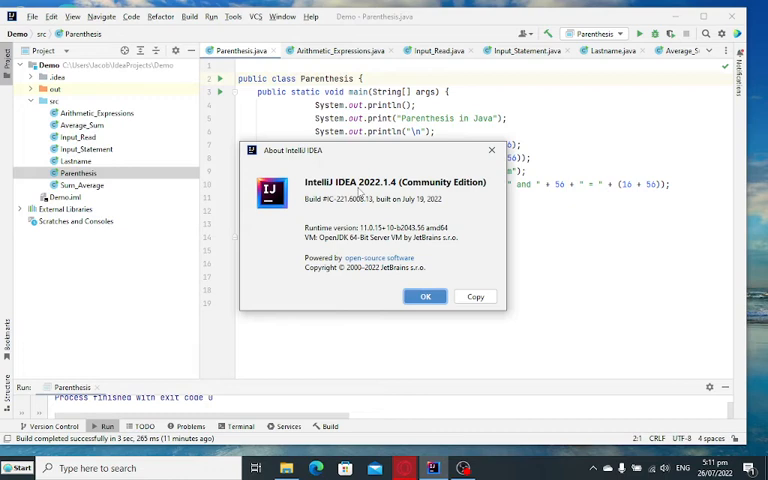
{"action": "mouse_move", "coordinate": [443, 227]}
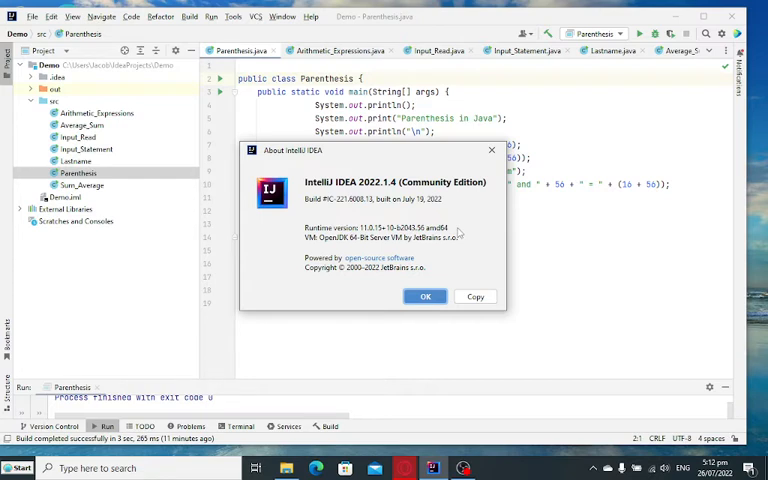
- Dismiss the About IntelliJ IDEA dialog to return to the Parenthesis code
{"action": "left_click", "coordinate": [425, 296]}
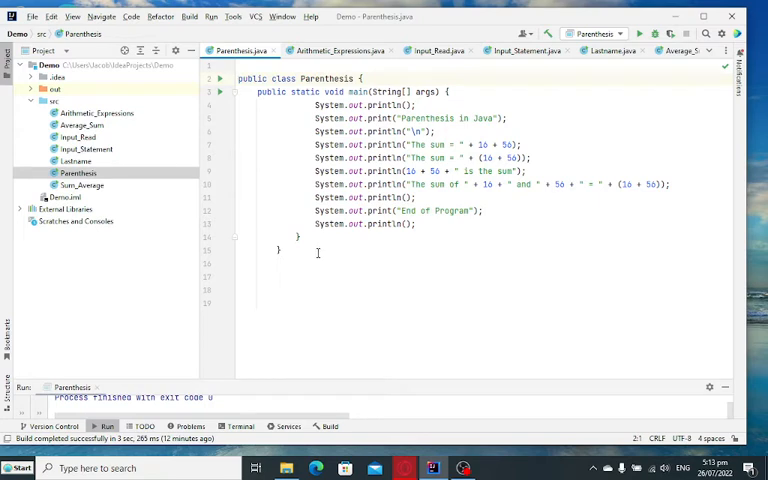
{"action": "mouse_move", "coordinate": [317, 253]}
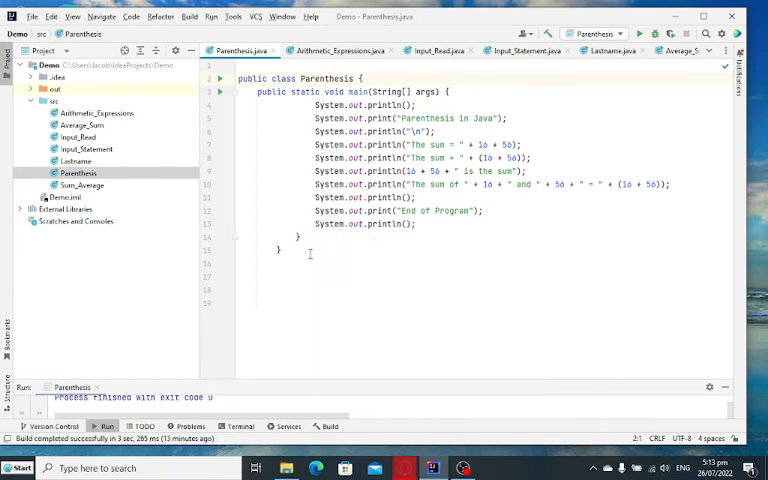
{"action": "mouse_move", "coordinate": [447, 343]}
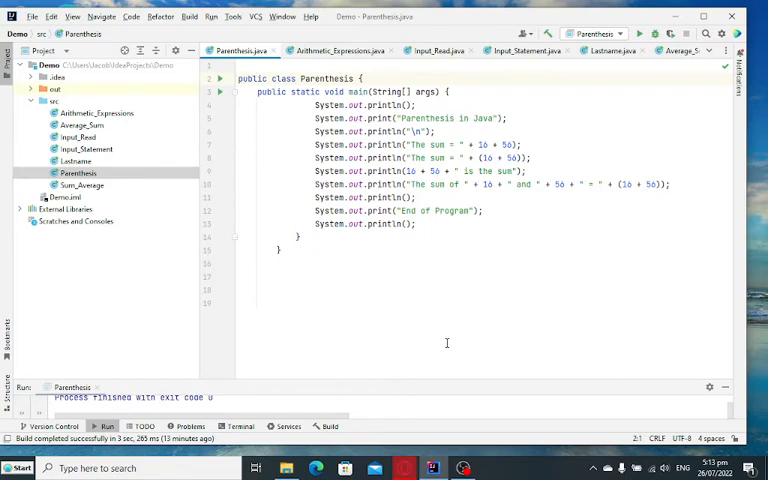
{"action": "mouse_move", "coordinate": [438, 340]}
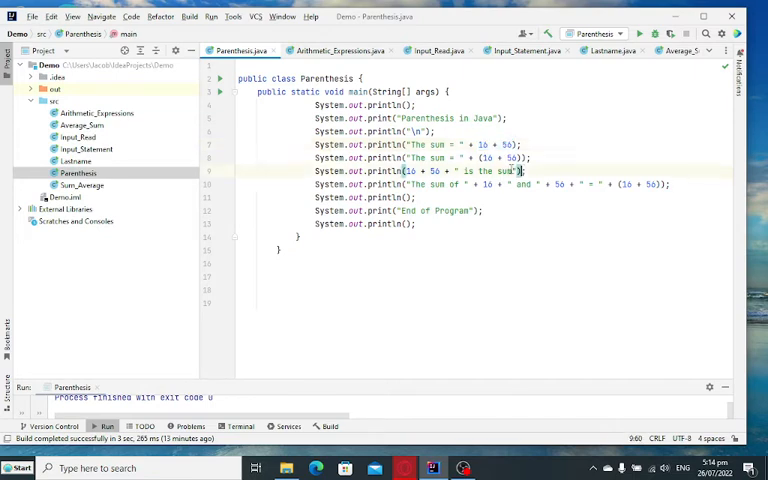
- Select part of line 9, then bring up the Parenthesis file's context menu
{"action": "double_click", "coordinate": [498, 157]}
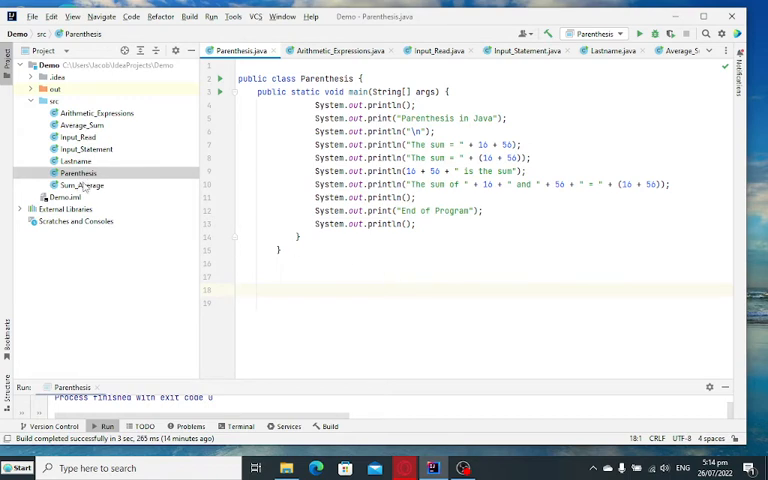
{"action": "right_click", "coordinate": [76, 173]}
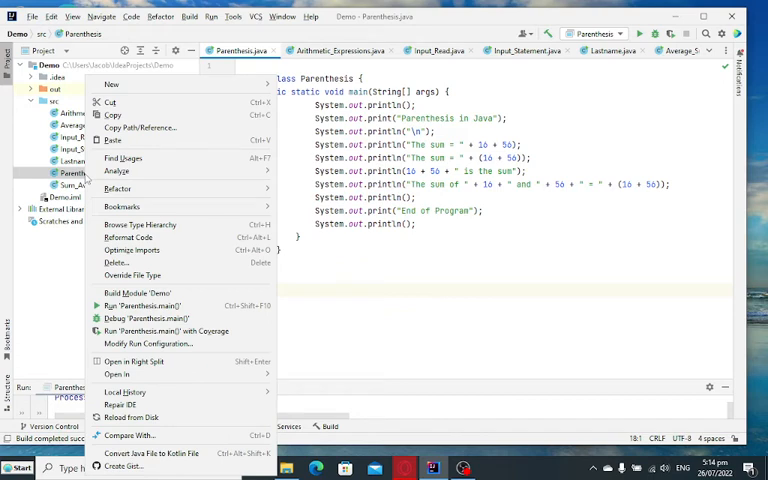